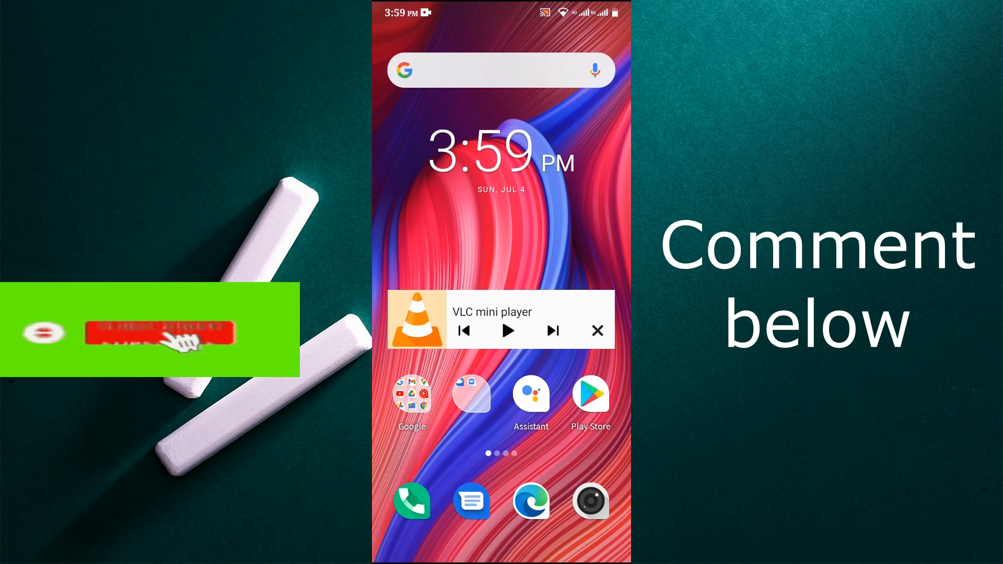
- Open the home-screen messaging folder containing Telegram X
click(159, 336)
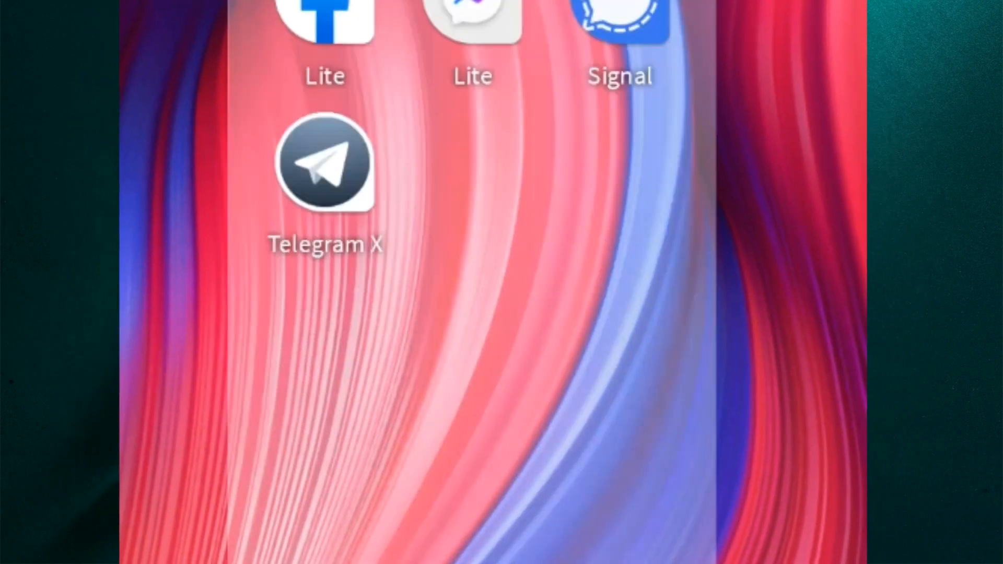
- Launch Telegram X and play the July 4 video full-screen
click(323, 167)
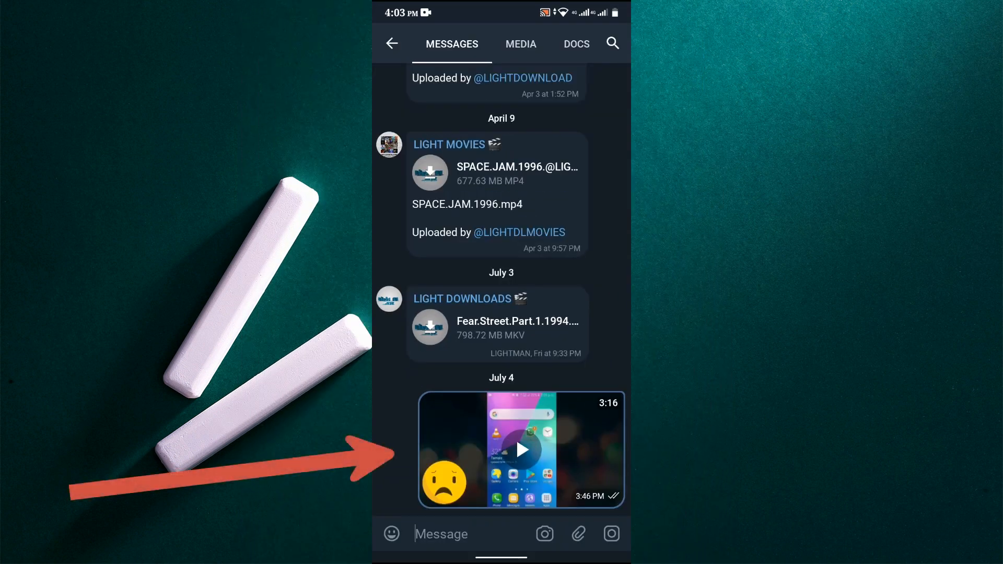
click(522, 449)
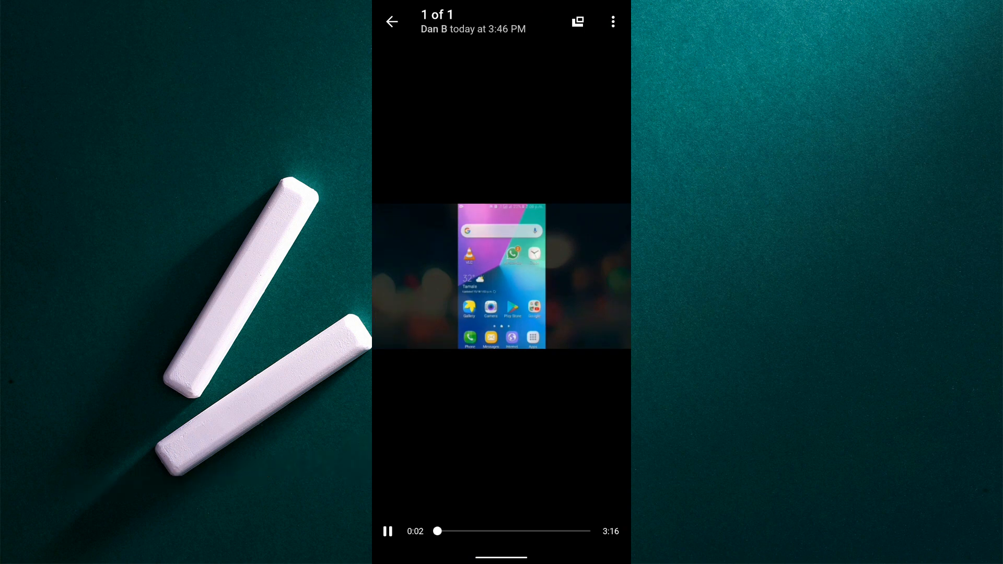
- Save the video to Gallery, then browse internal storage to Android › data
click(612, 21)
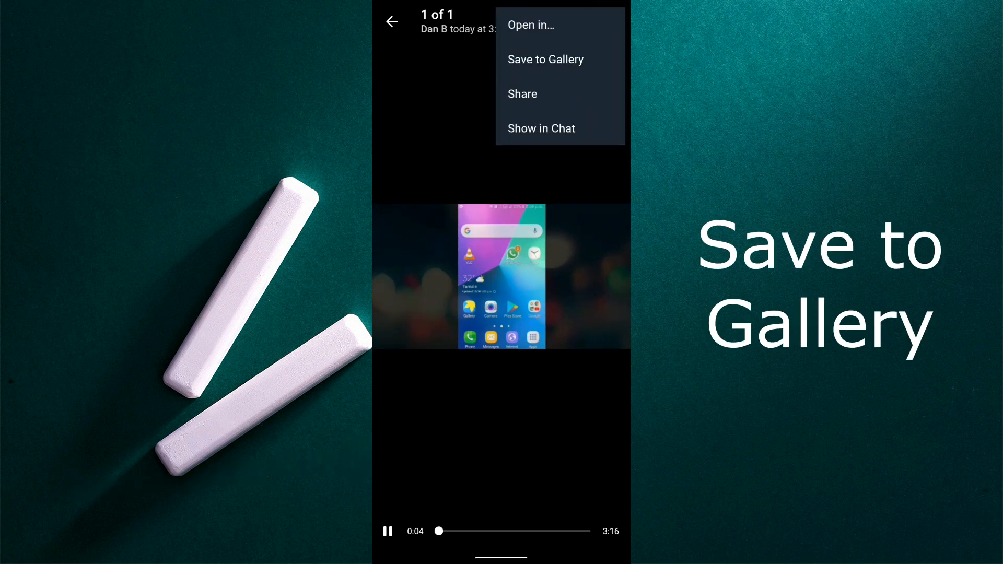
click(546, 59)
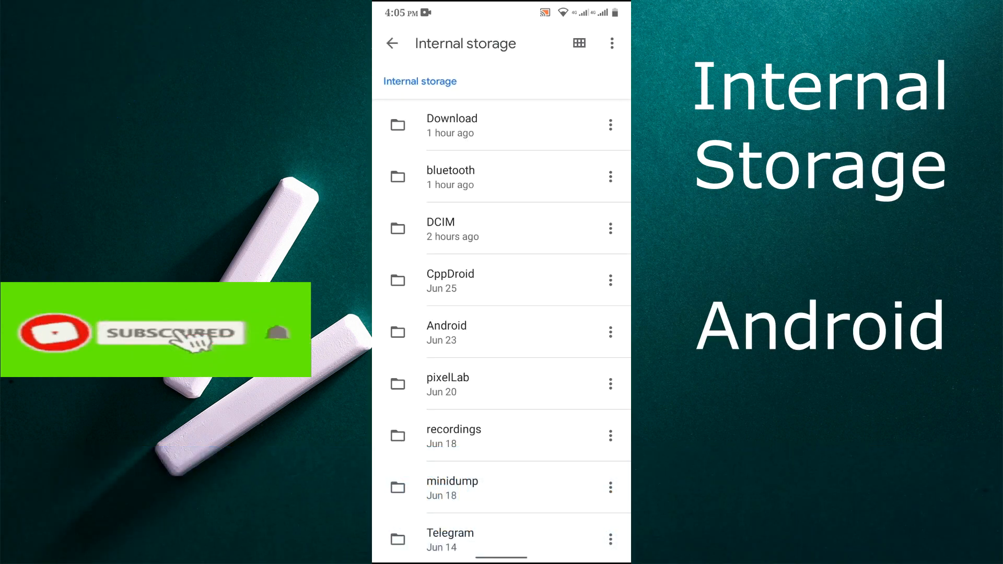
click(447, 333)
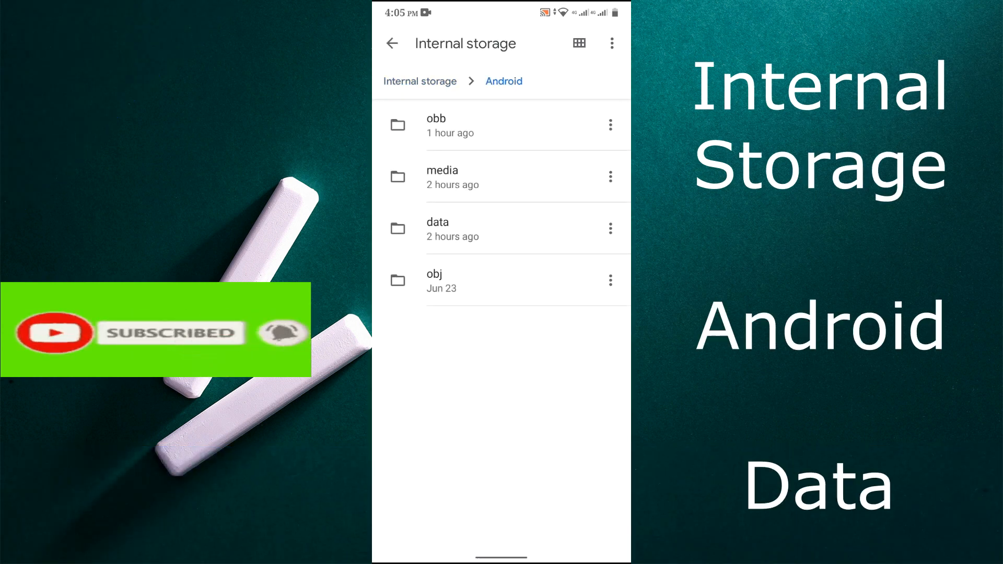
click(437, 228)
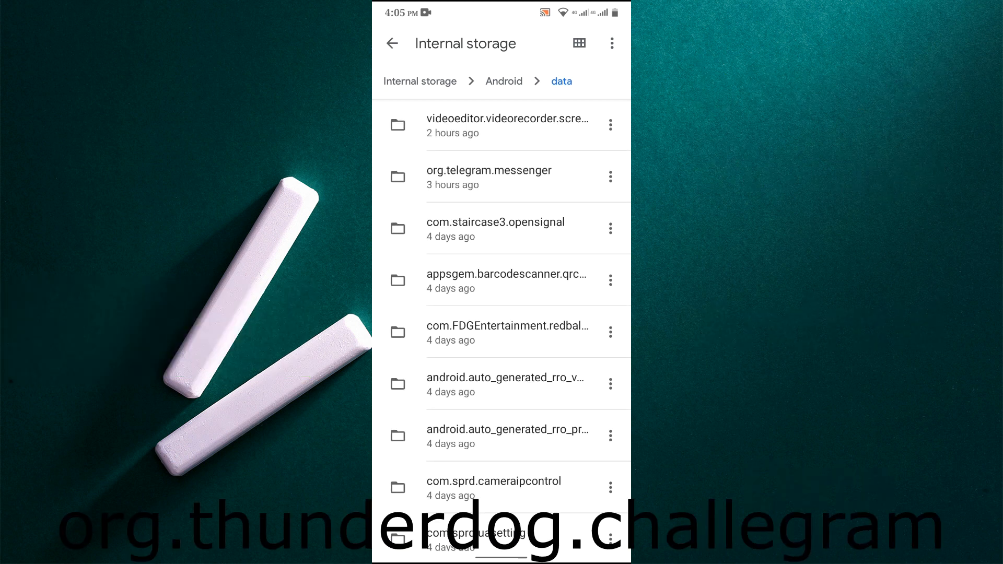
- Scroll to org.thunderdog.challegram and open its files folder
scroll(down, 3)
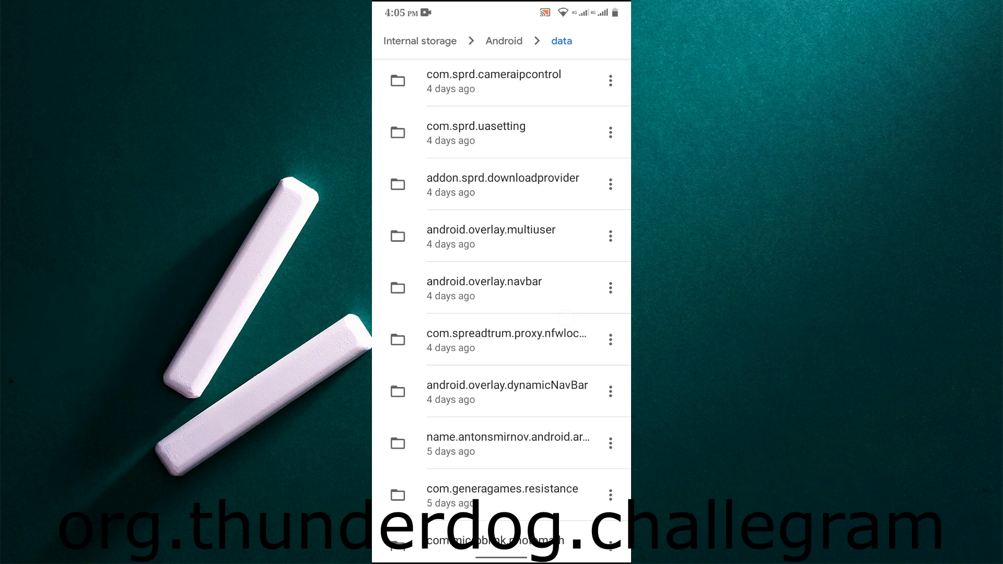
scroll(down, 3)
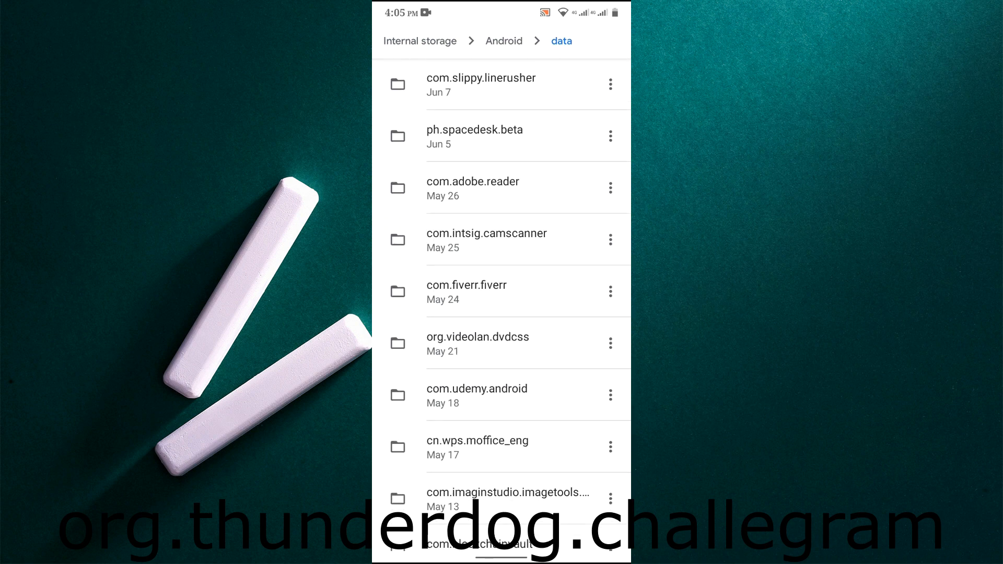
scroll(down, 3)
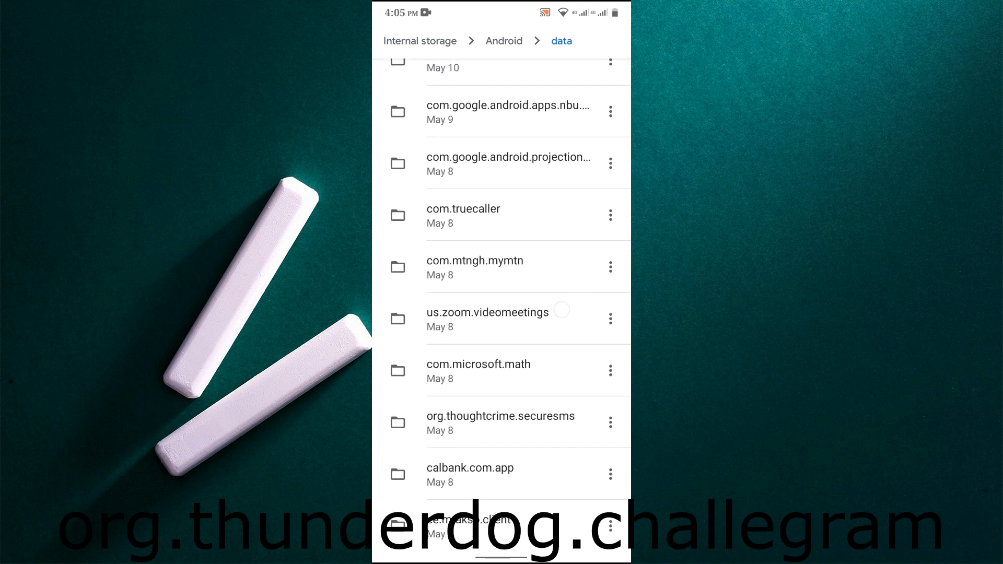
scroll(down, 3)
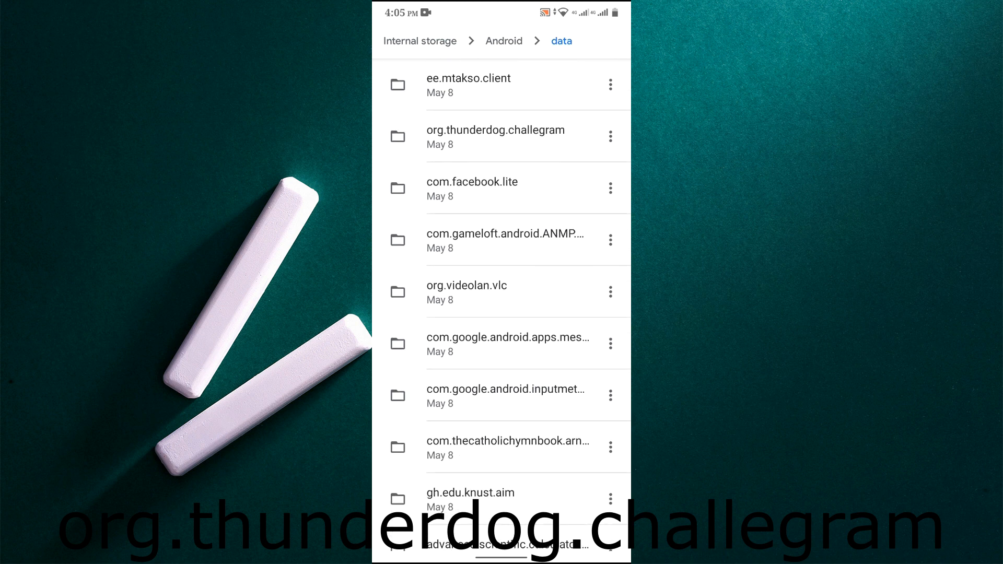
click(495, 131)
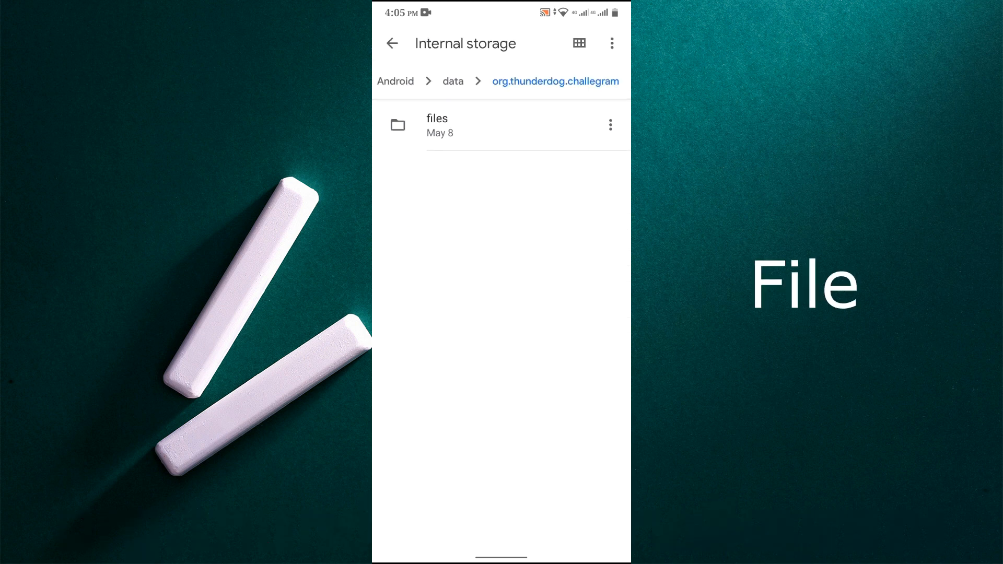
click(437, 126)
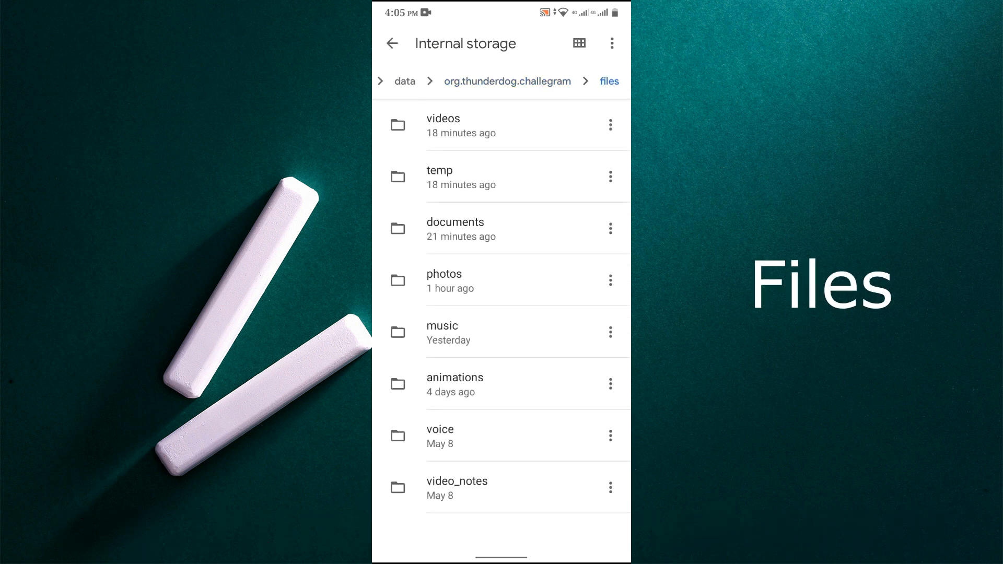